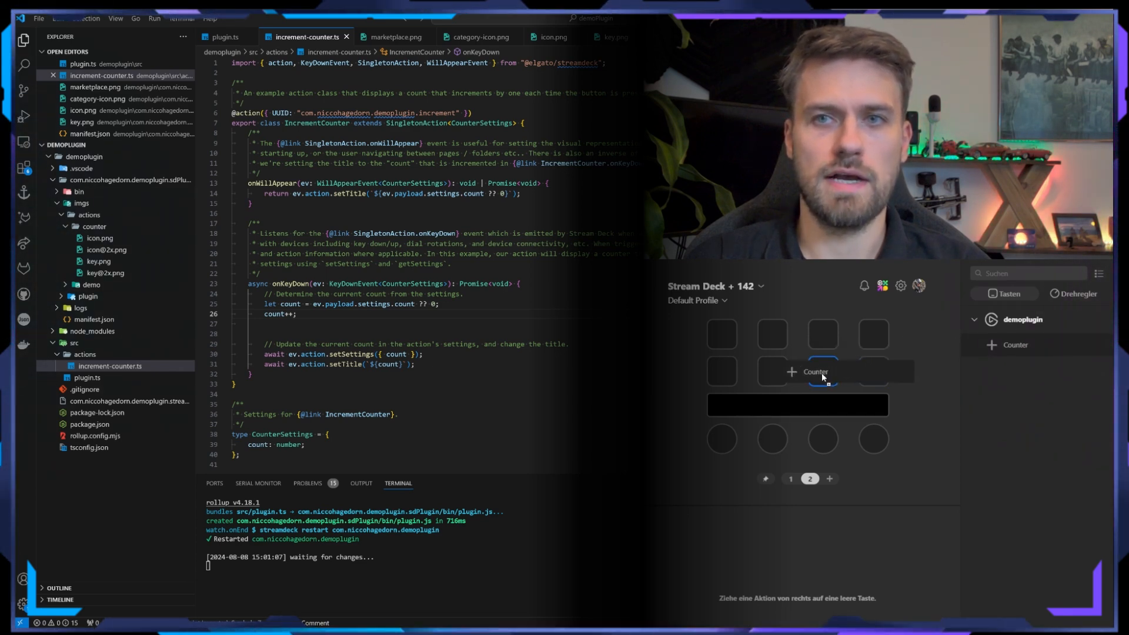
Step: Drop the Counter action onto an empty Stream Deck key and press it several times
left_click(821, 372)
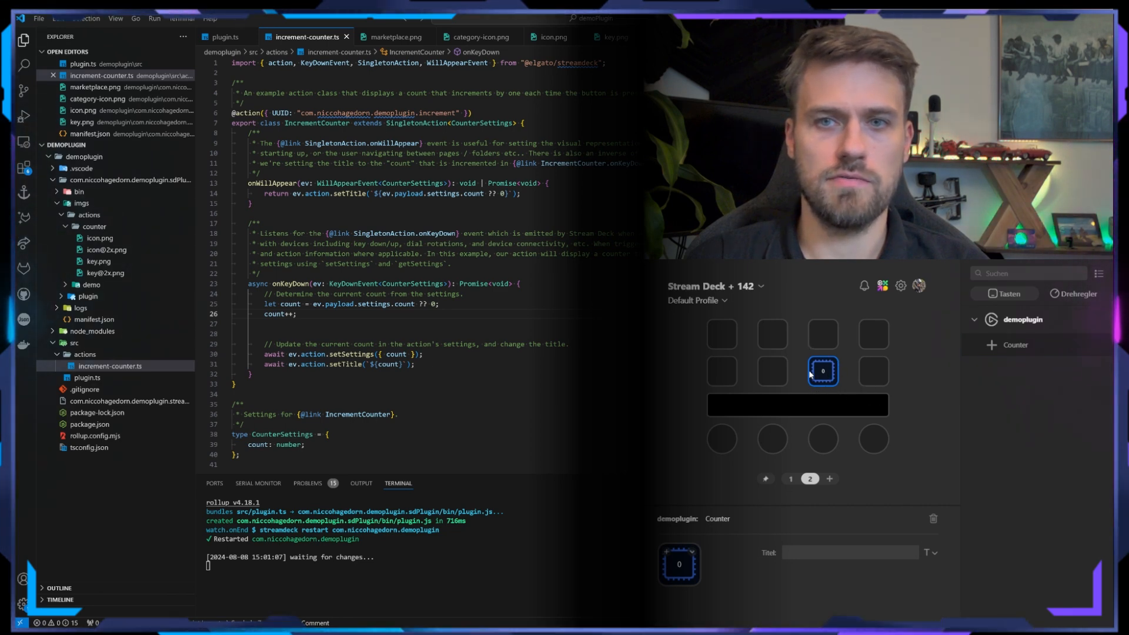
left_click(821, 371)
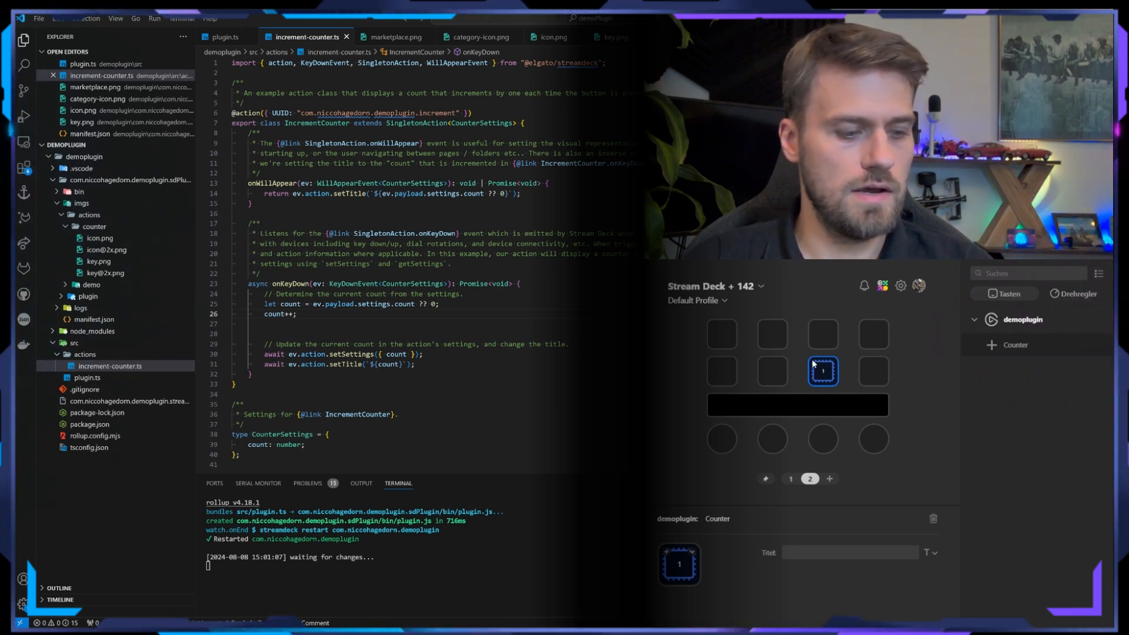
left_click(822, 372)
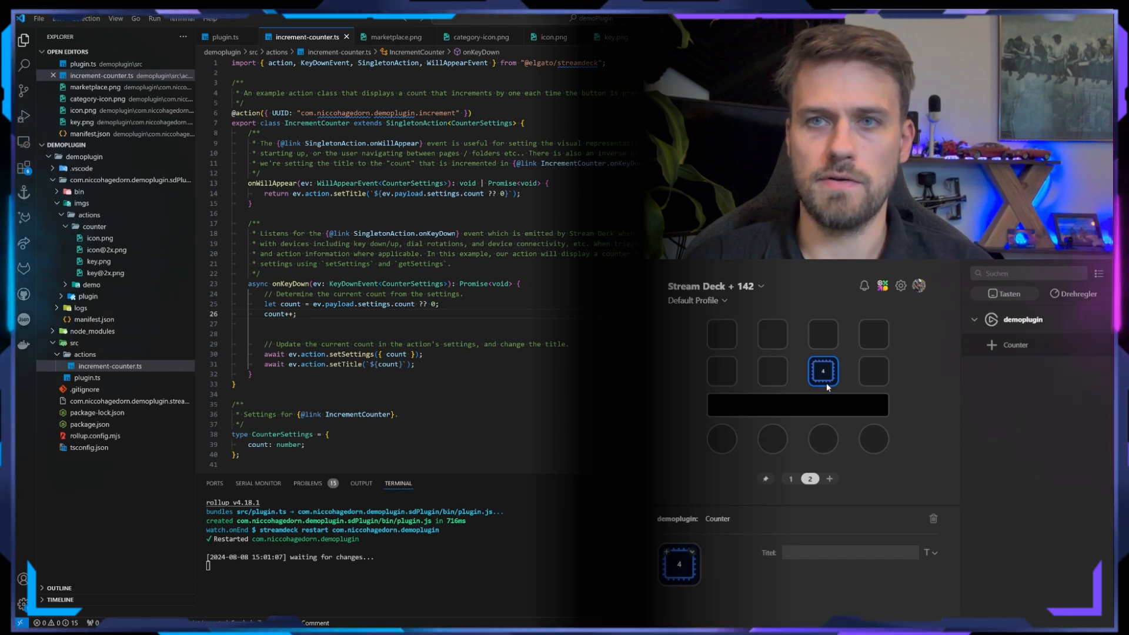
double_click(279, 314)
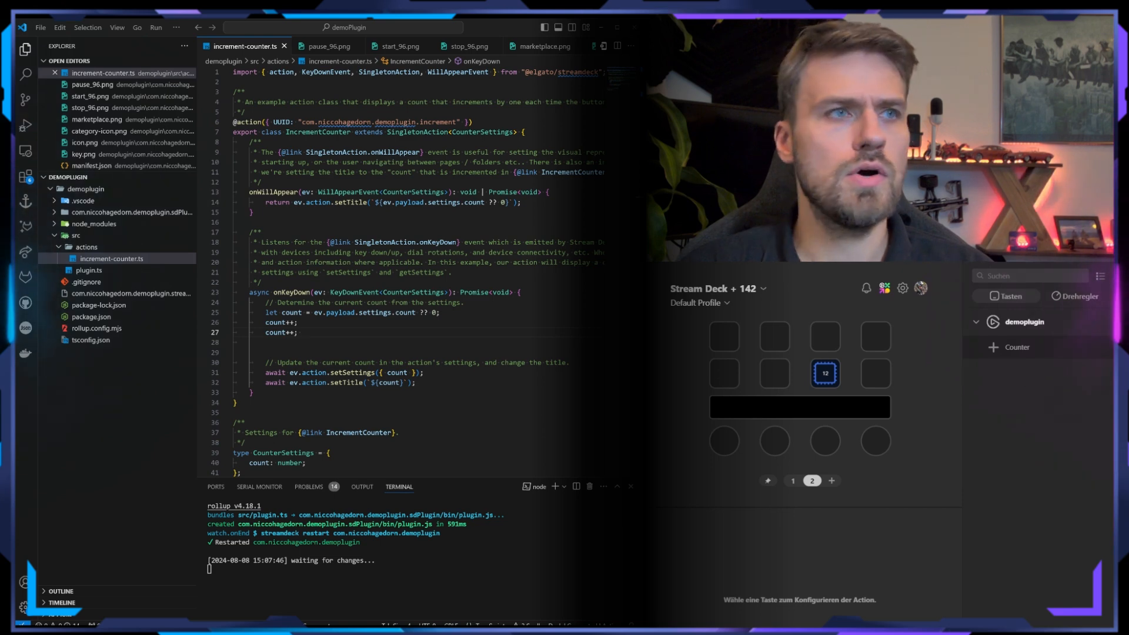
Step: Preview imgs/actions/demo/start_96.png, then open manifest.json for the 'Counter 2+' rename
left_click(93, 224)
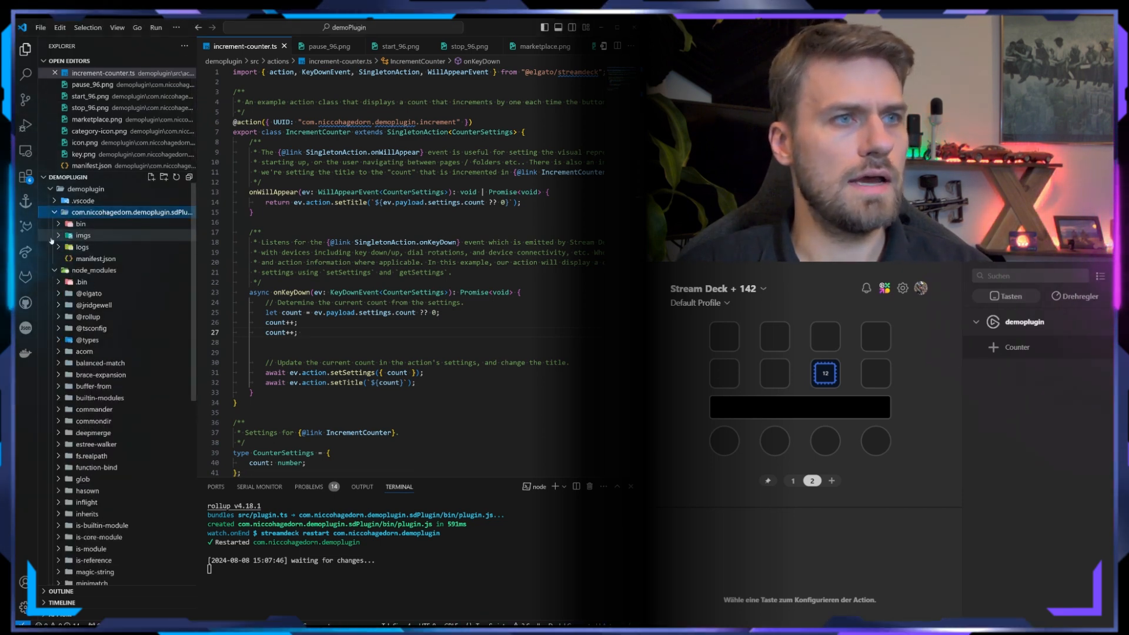
left_click(60, 235)
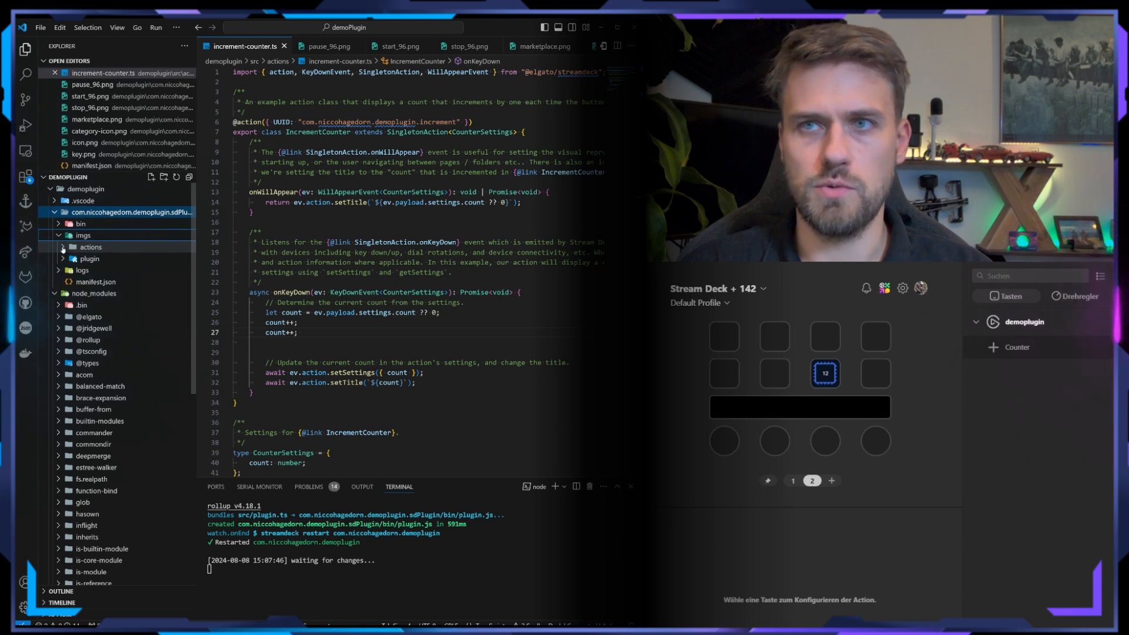
left_click(91, 247)
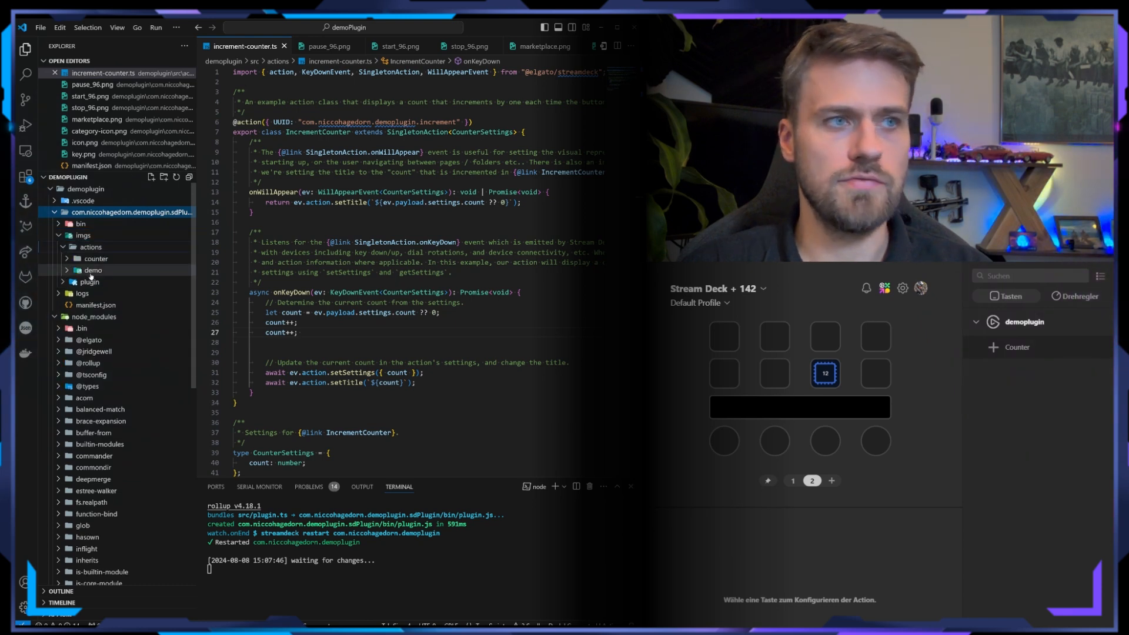
mouse_move(94, 270)
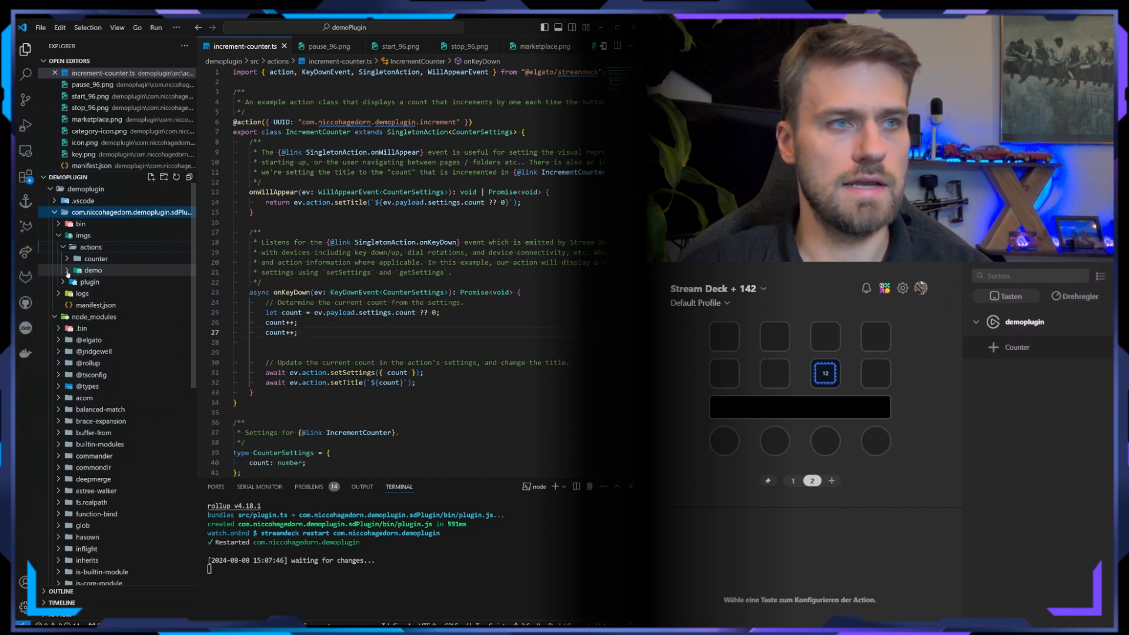
left_click(93, 270)
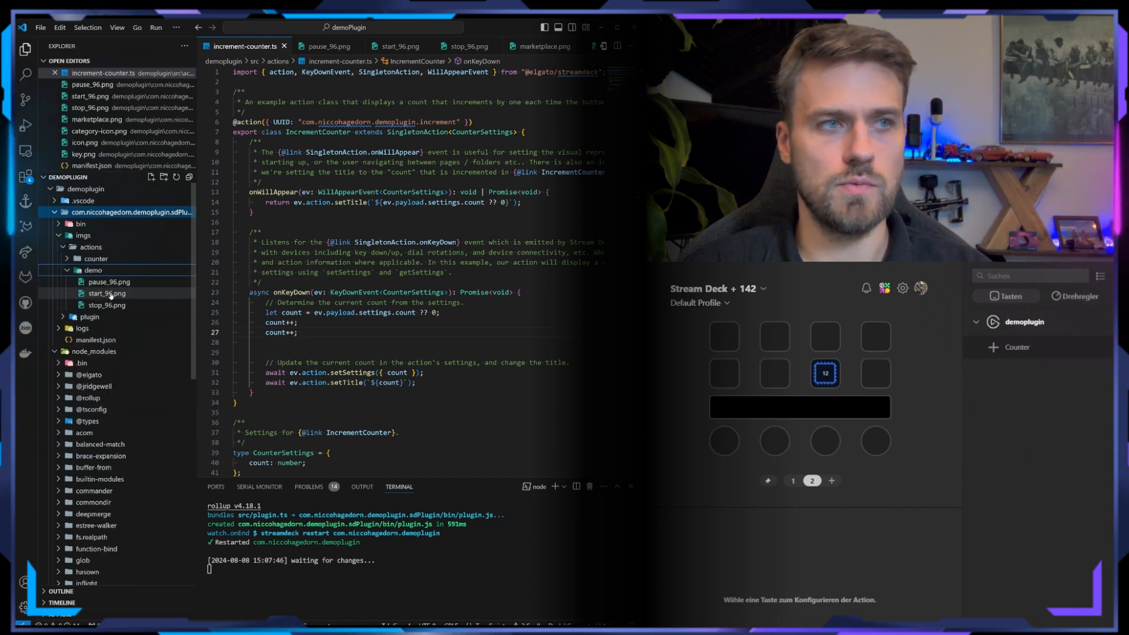
left_click(106, 294)
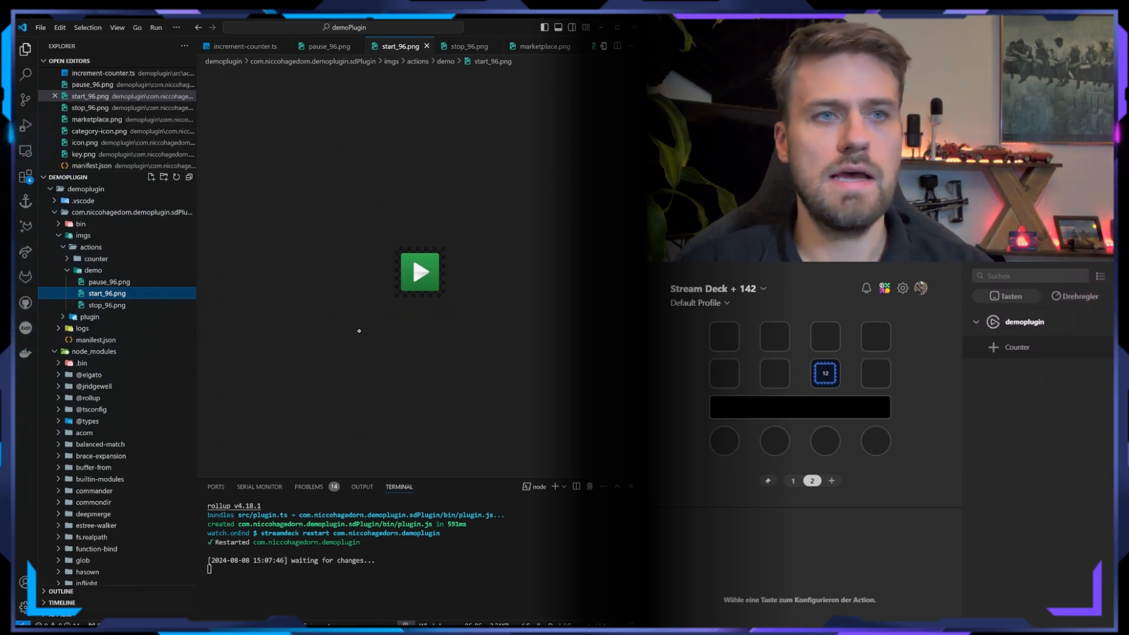
left_click(96, 339)
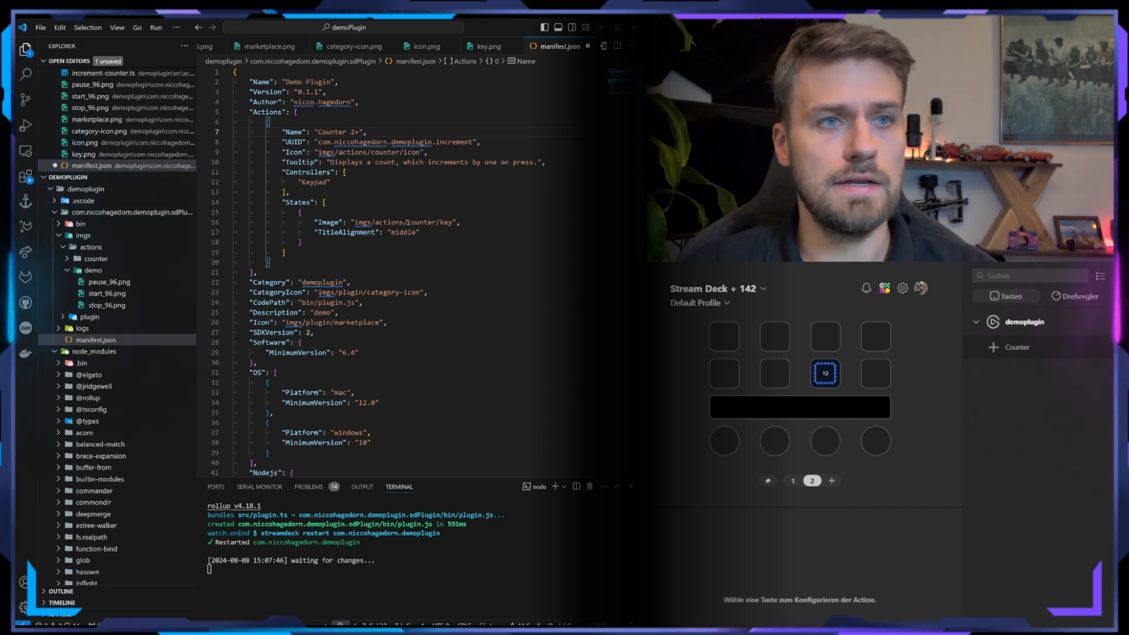
Step: Point the manifest's States image path at imgs/actions/demo/start_96
double_click(432, 221)
type("d")
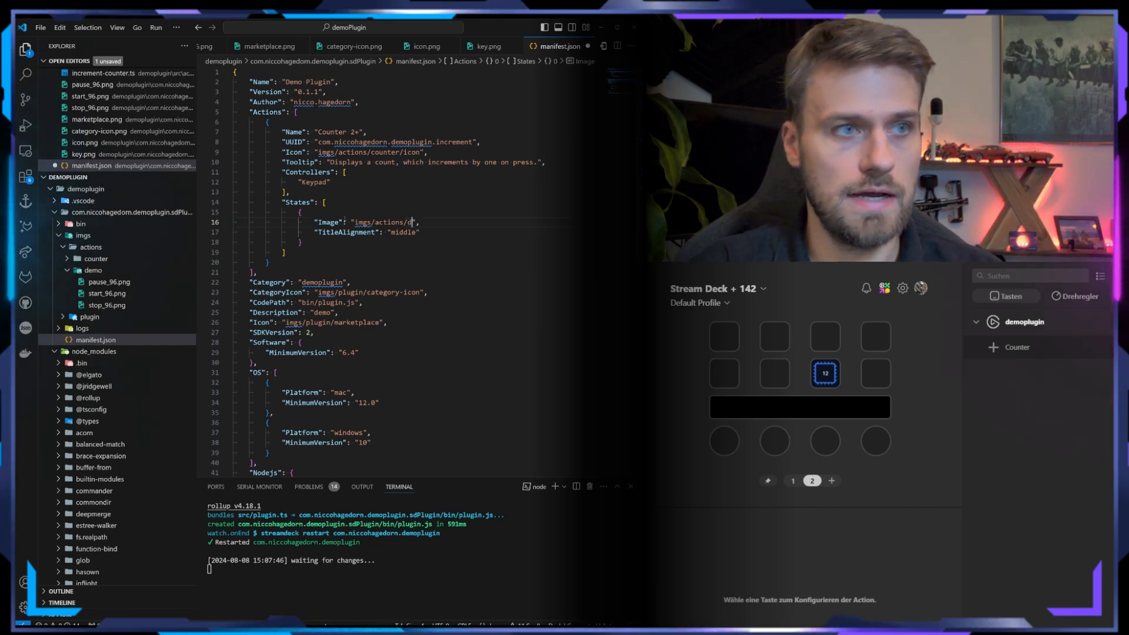
type("emo/sta")
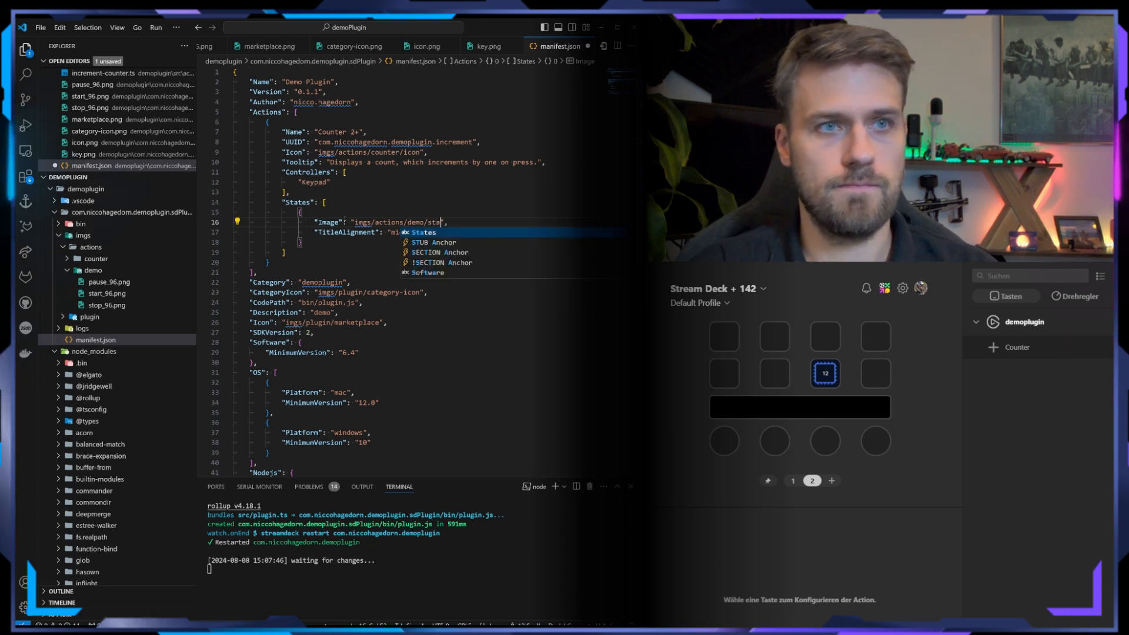
type("start_")
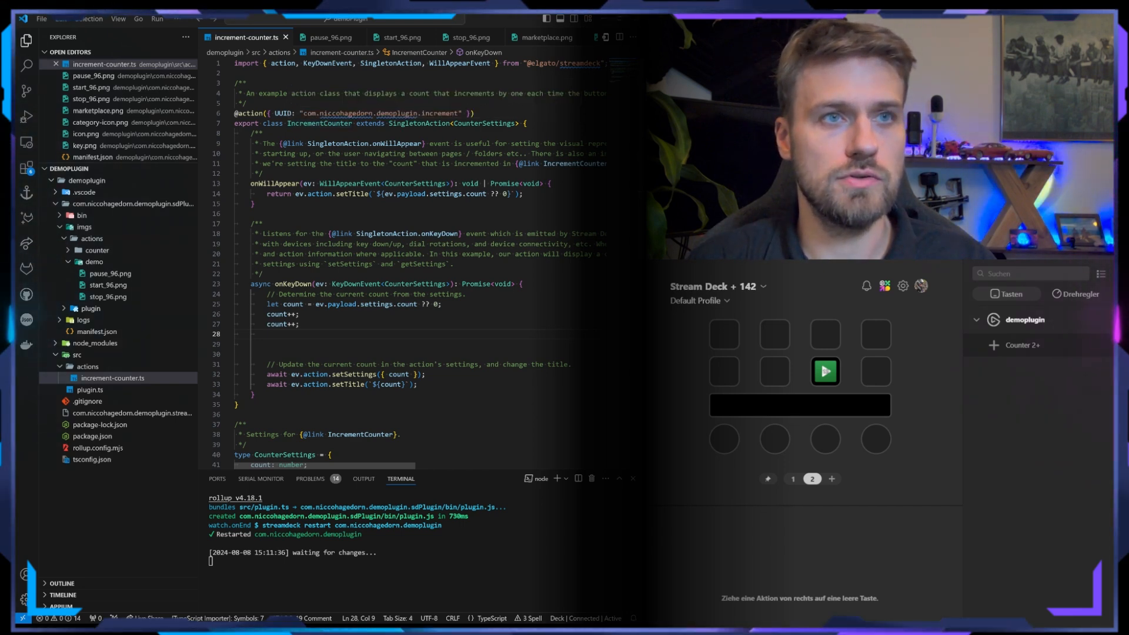
double_click(382, 113)
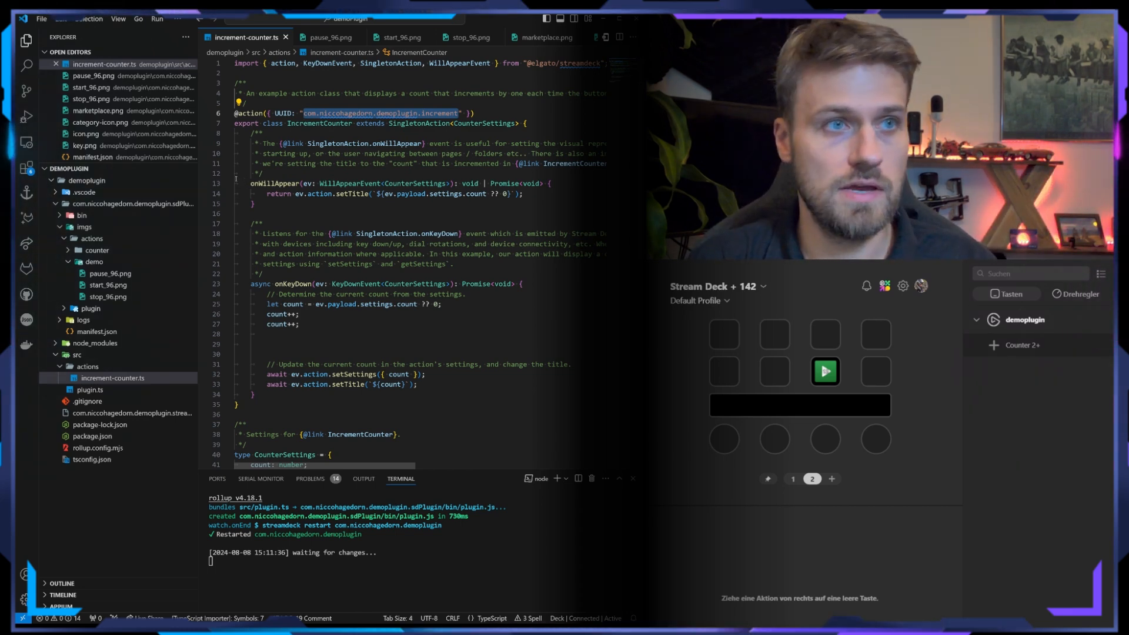
double_click(274, 183)
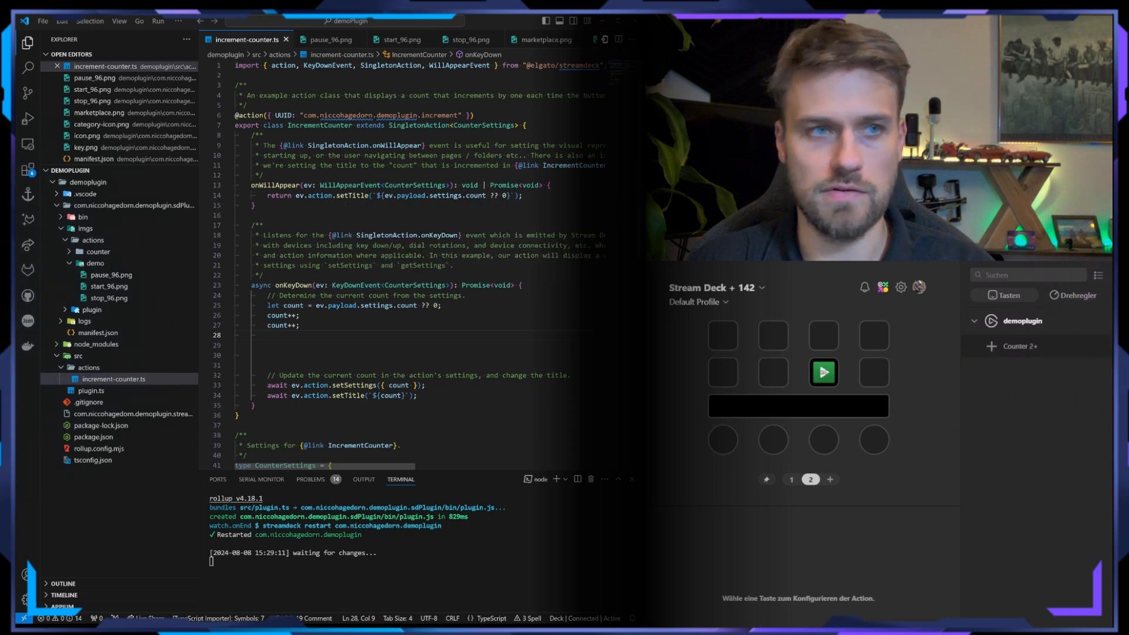
Step: Add ev.action.setImage("imgs/actions/demo/pause_96.png") to the onKeyDown handler
type("ev.action.setImage(\"")
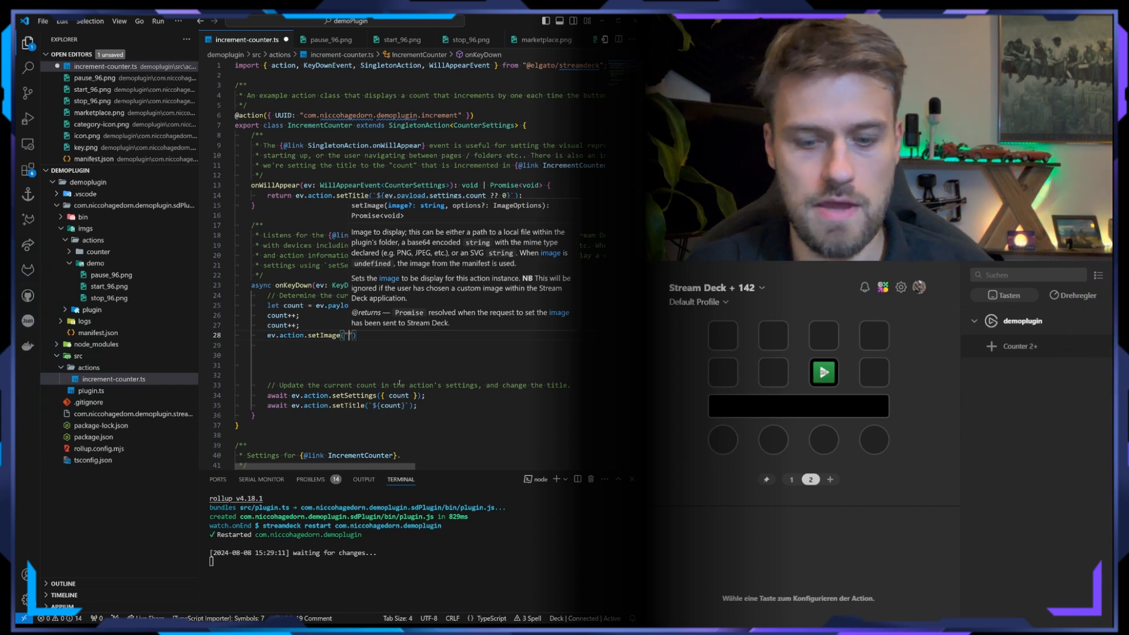
type("imgs/actions/demo/")
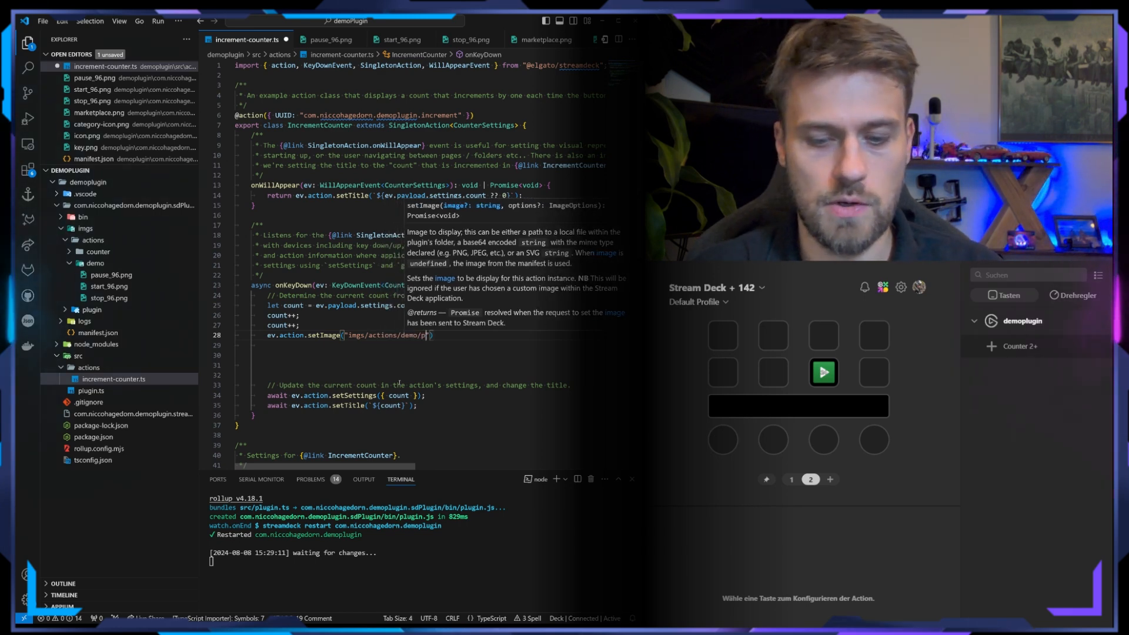
type("pause_96")
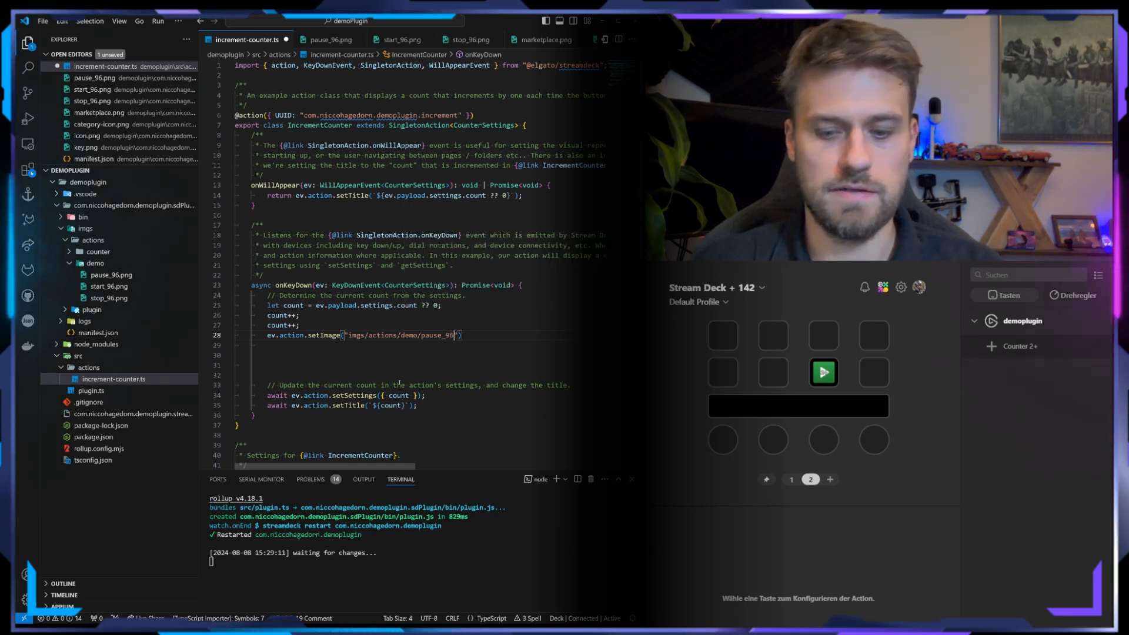
type(".png")
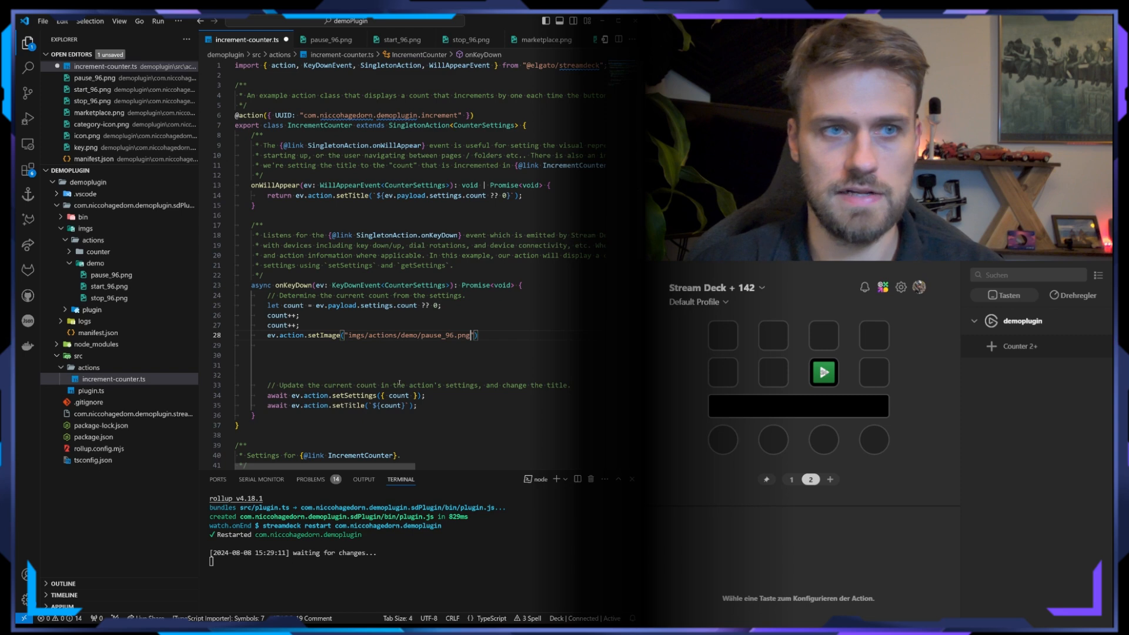